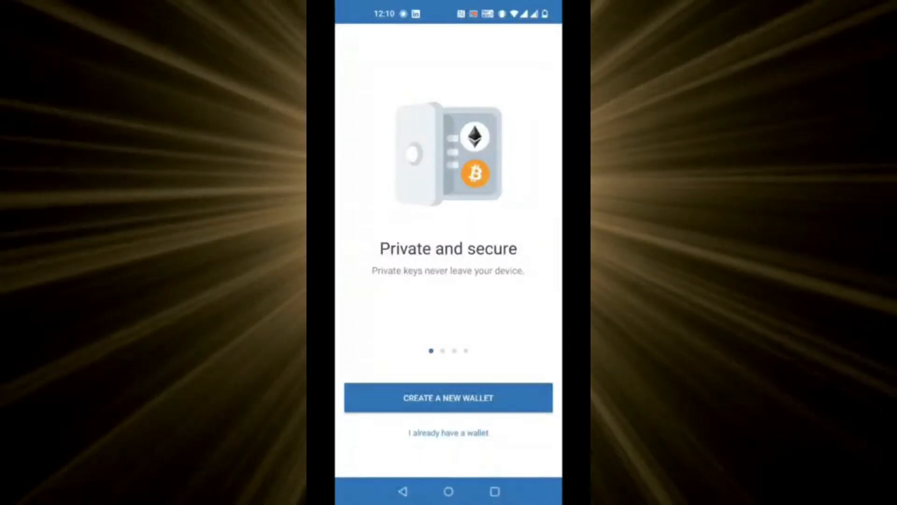
# - Create a new wallet, acknowledge the recovery-words warning, and dismiss the push notifications prompt
pyautogui.click(448, 397)
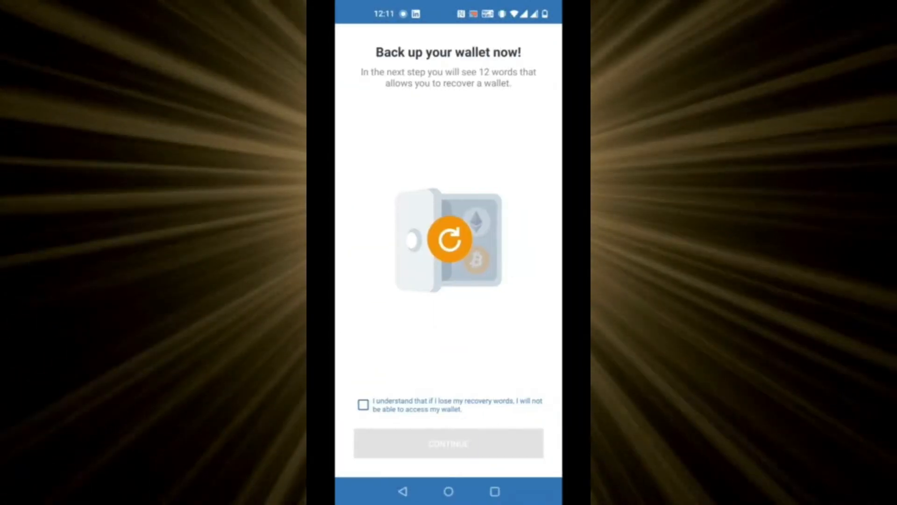
pyautogui.click(362, 404)
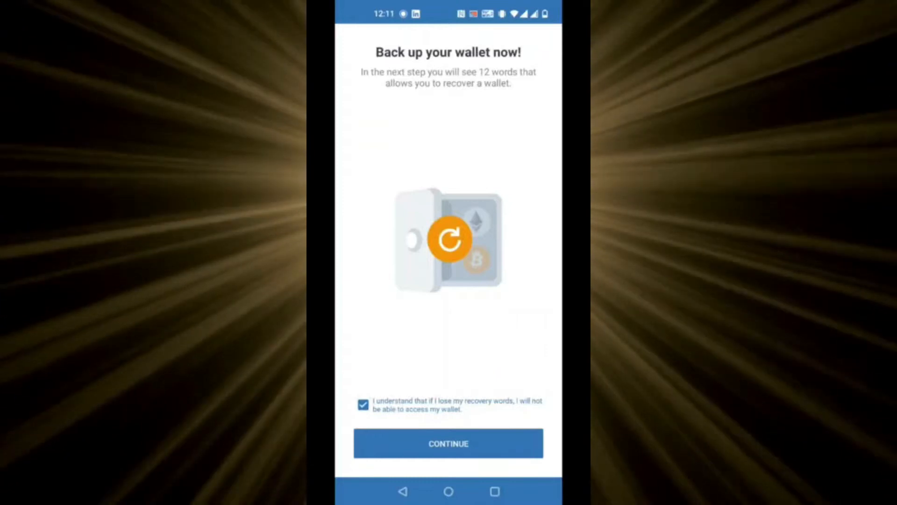
pyautogui.click(448, 443)
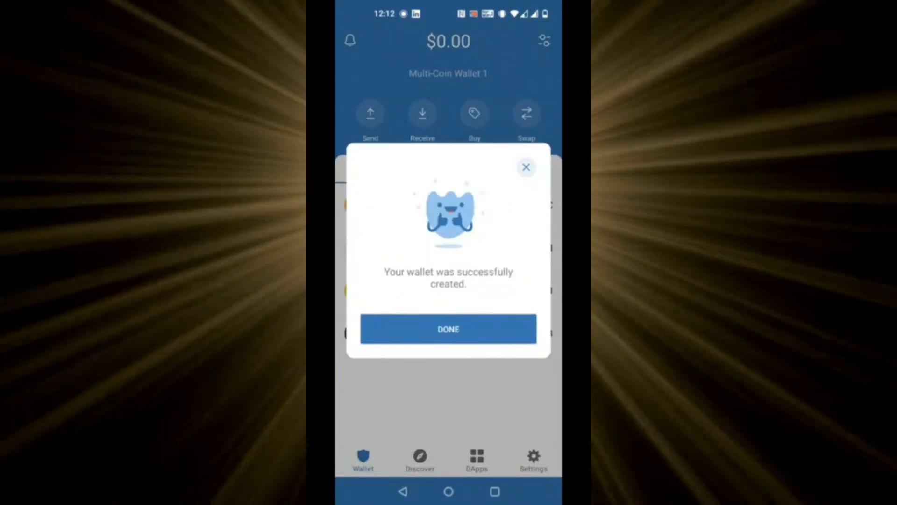
pyautogui.click(448, 329)
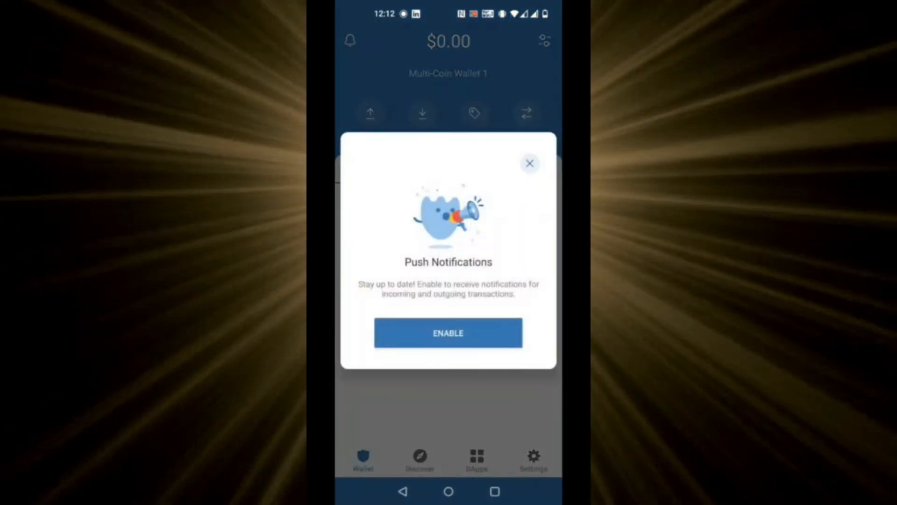
pyautogui.click(530, 163)
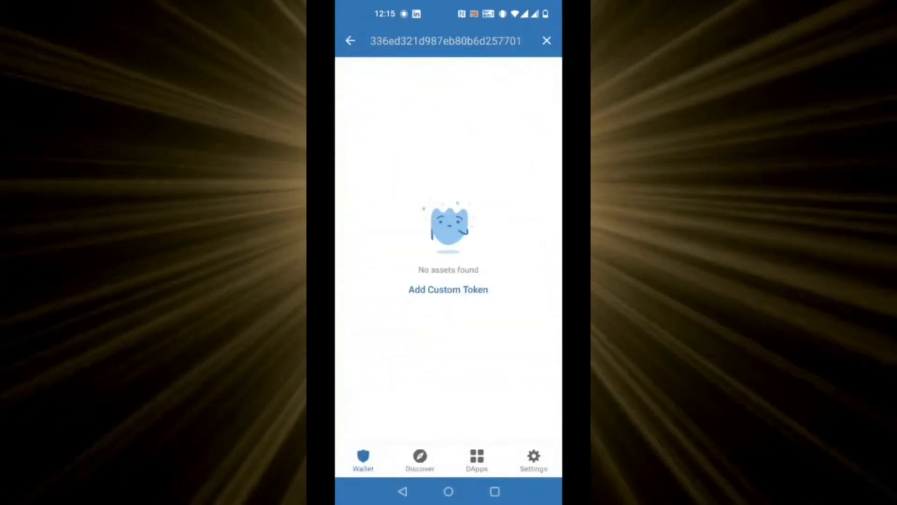
# - Add the FAITH contract as a custom Smart Chain token with 18 decimals
pyautogui.click(448, 289)
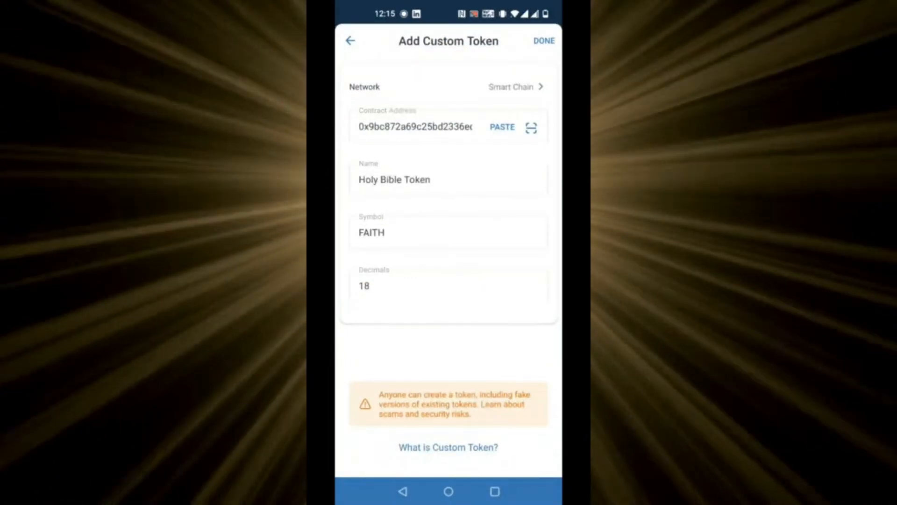
pyautogui.click(543, 41)
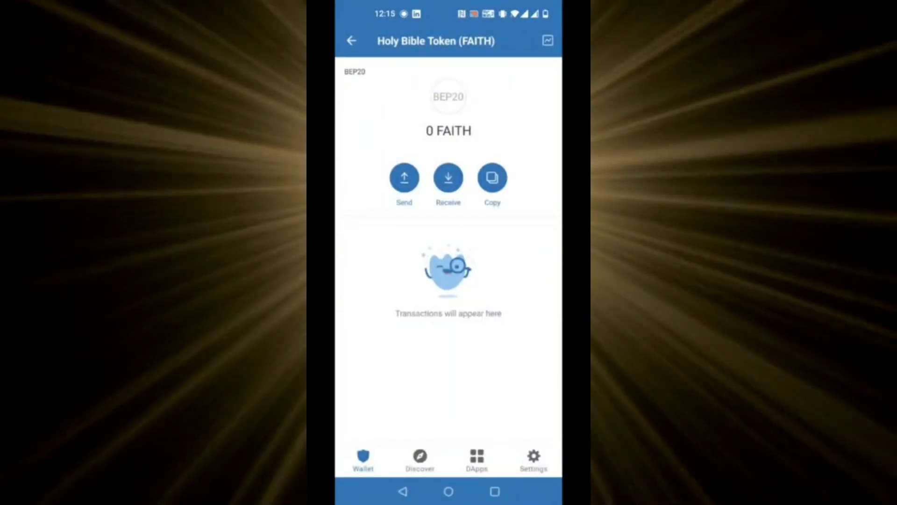
# - From the token list, open Smart Chain and choose Buy BNB
pyautogui.click(352, 41)
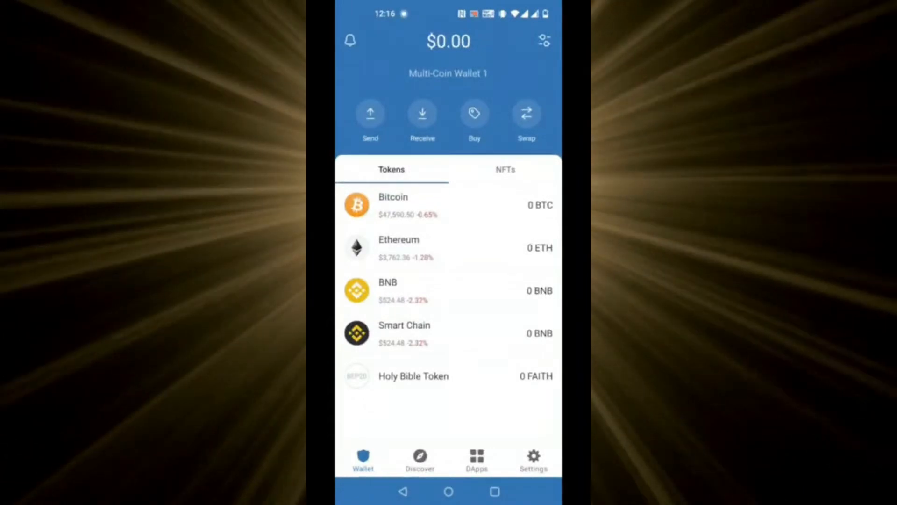
pyautogui.click(404, 333)
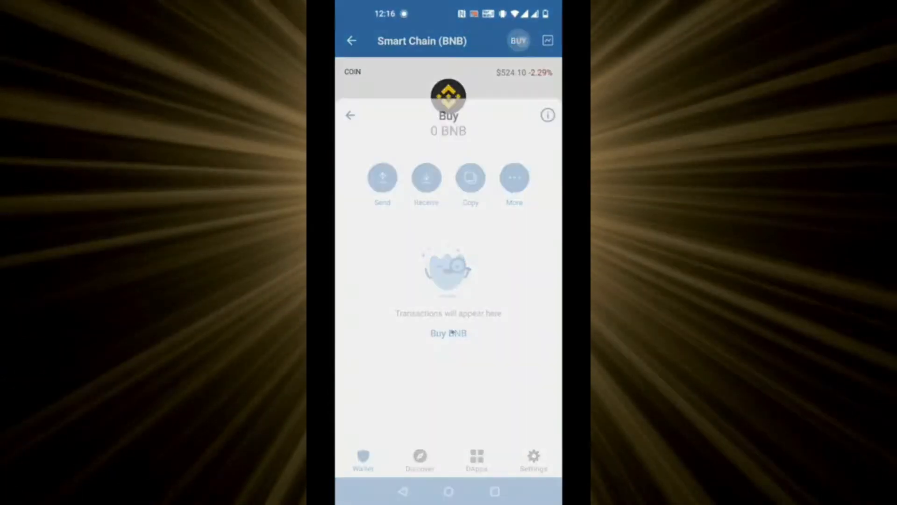
pyautogui.click(448, 334)
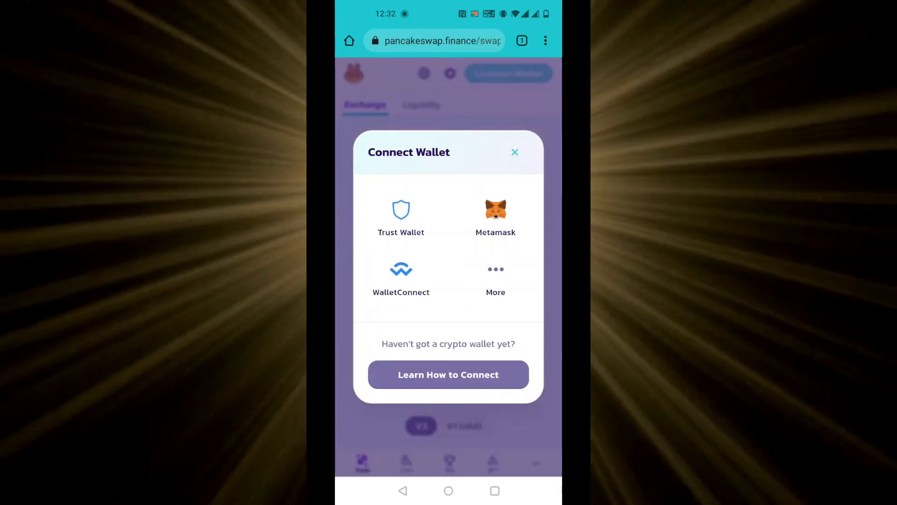
# - Connect PancakeSwap via WalletConnect, handing off to Trust Wallet just once
pyautogui.click(400, 277)
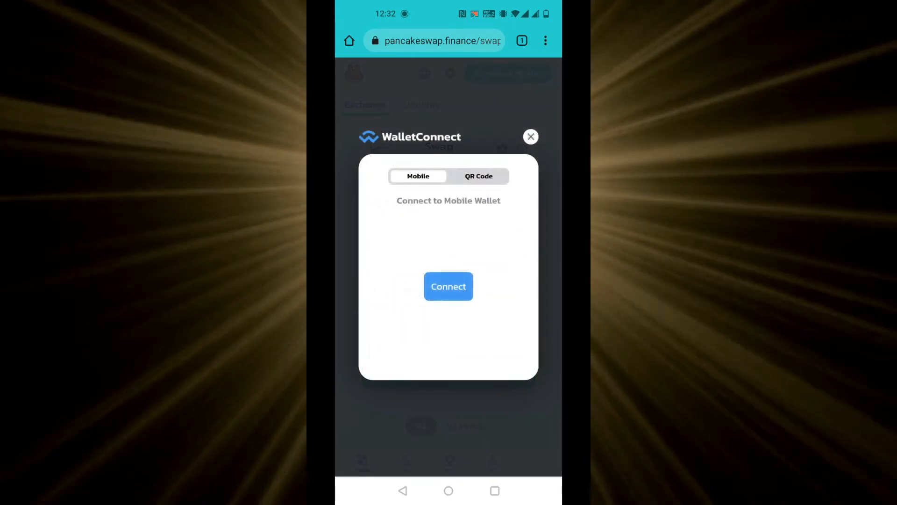
pyautogui.click(448, 286)
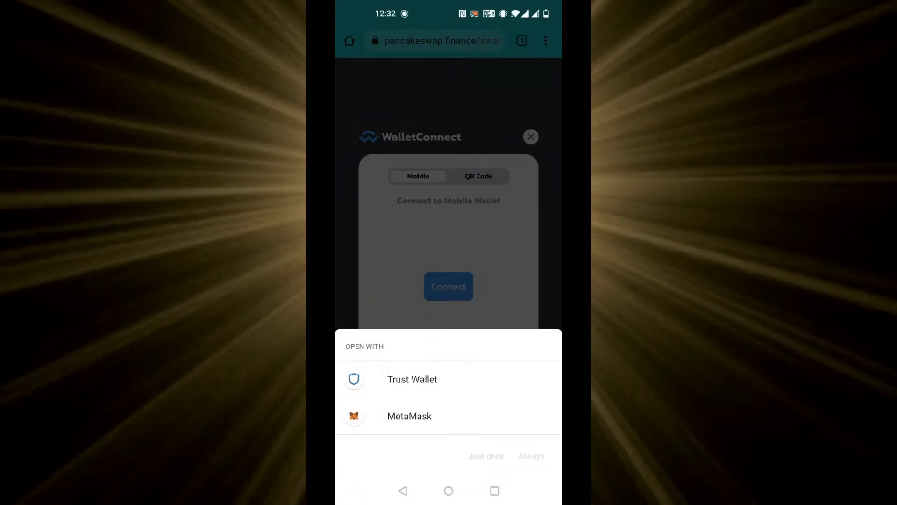
pyautogui.click(412, 379)
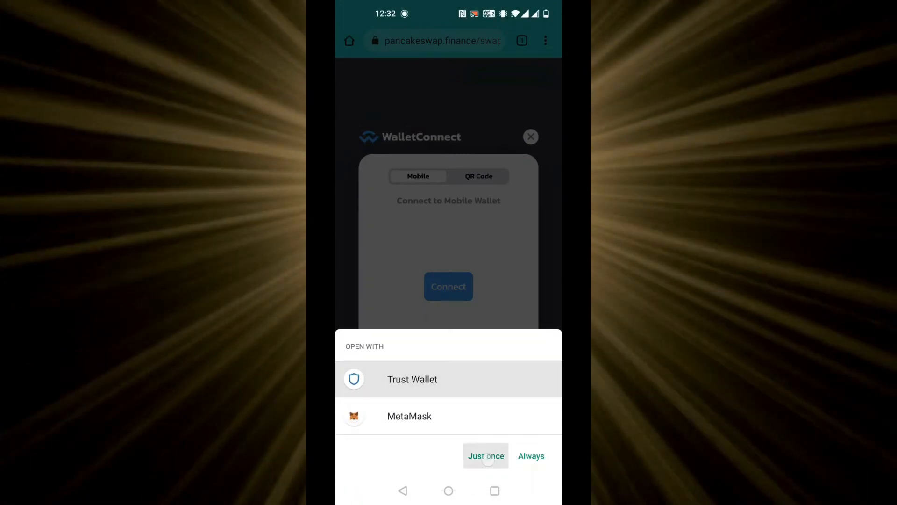
pyautogui.click(486, 456)
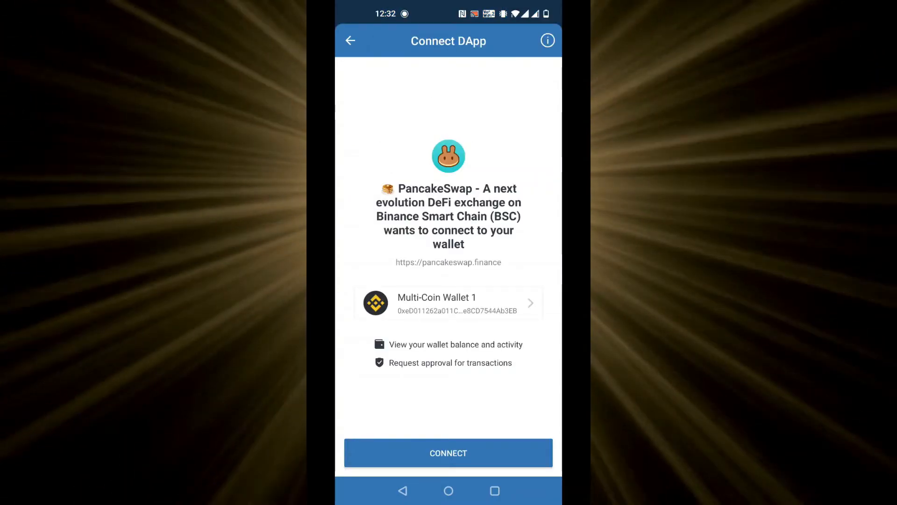
# - Approve the PancakeSwap connection request for Multi-Coin Wallet 1
pyautogui.click(448, 452)
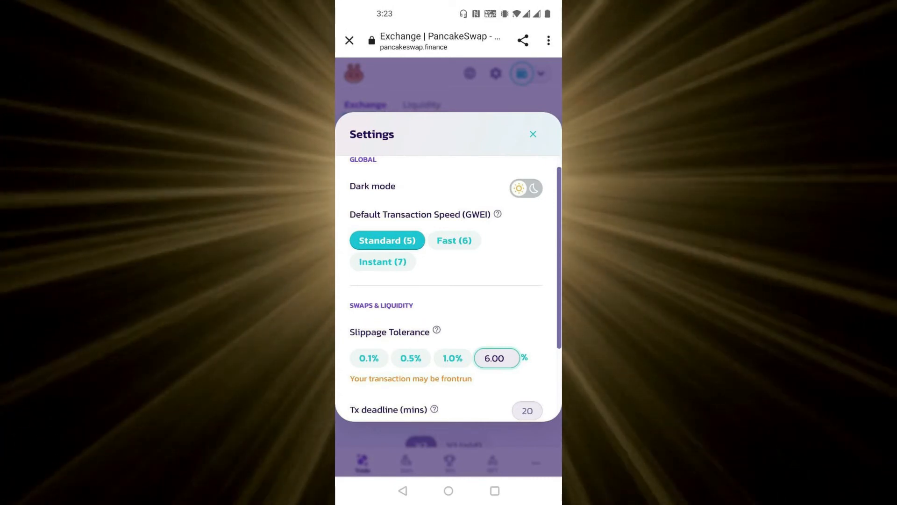
# - Close settings at 6% slippage, enter about 0.1844 BNB, and confirm the swap for FAITH
pyautogui.click(532, 134)
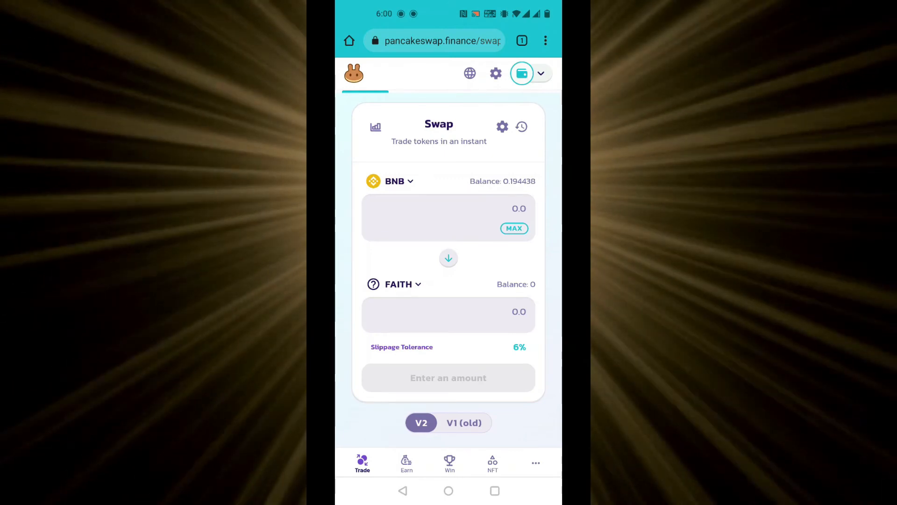
pyautogui.click(513, 228)
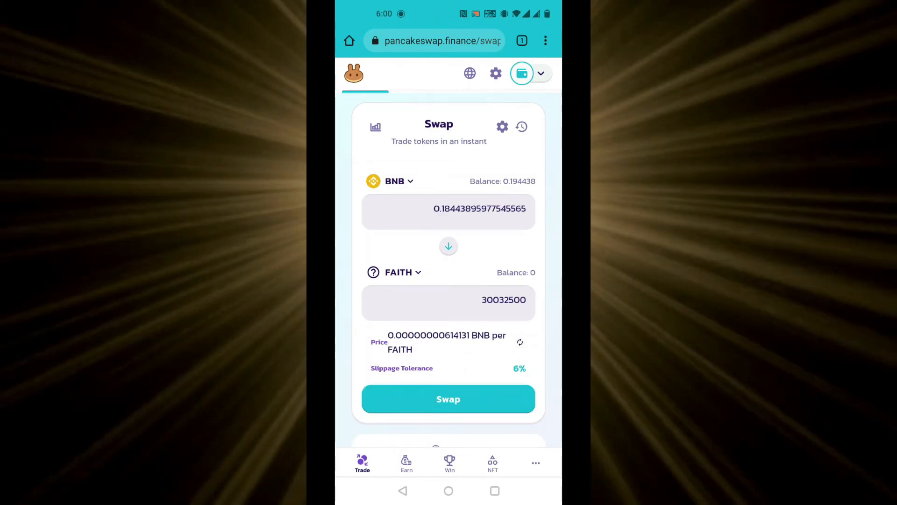
pyautogui.click(449, 398)
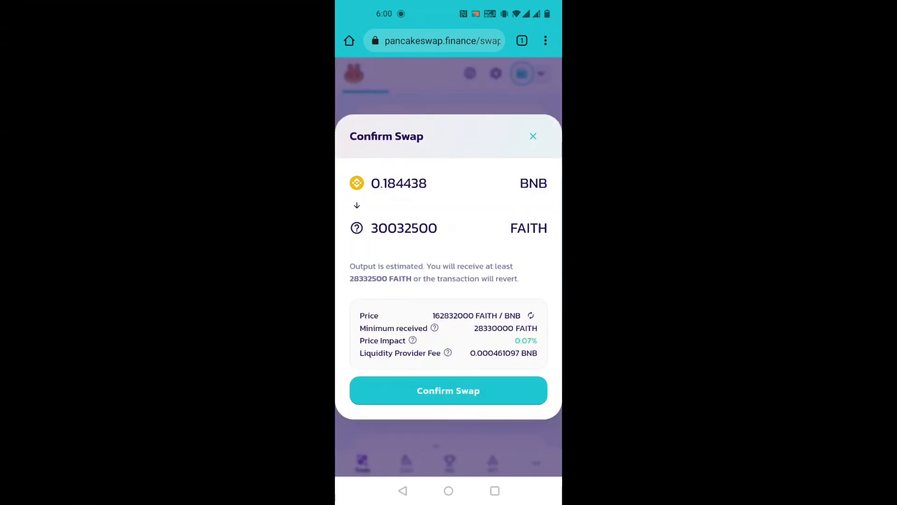
pyautogui.click(448, 390)
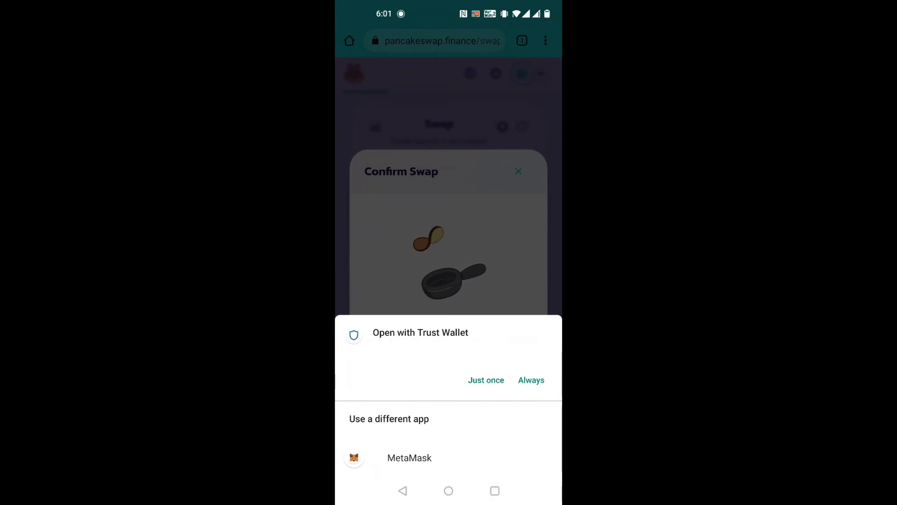
# - Open the transaction in Trust Wallet and approve the 0.1844 BNB smart contract call
pyautogui.click(485, 379)
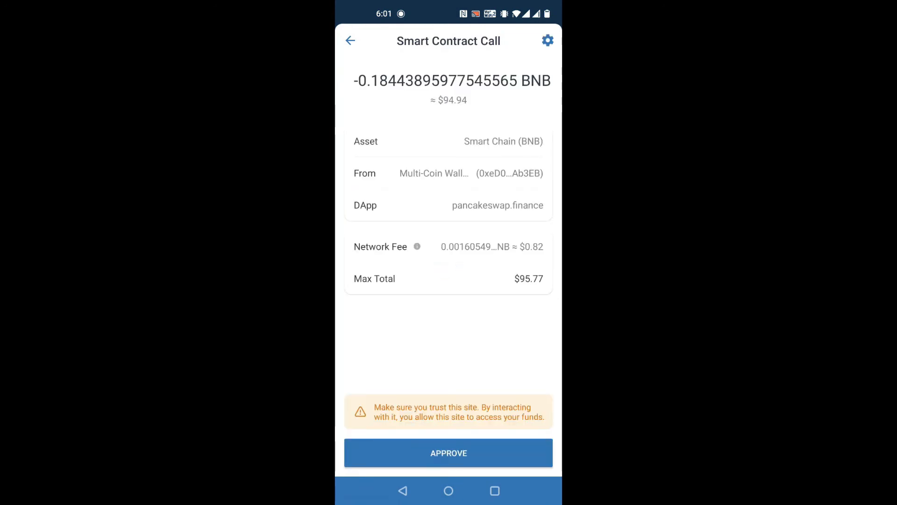
pyautogui.click(448, 453)
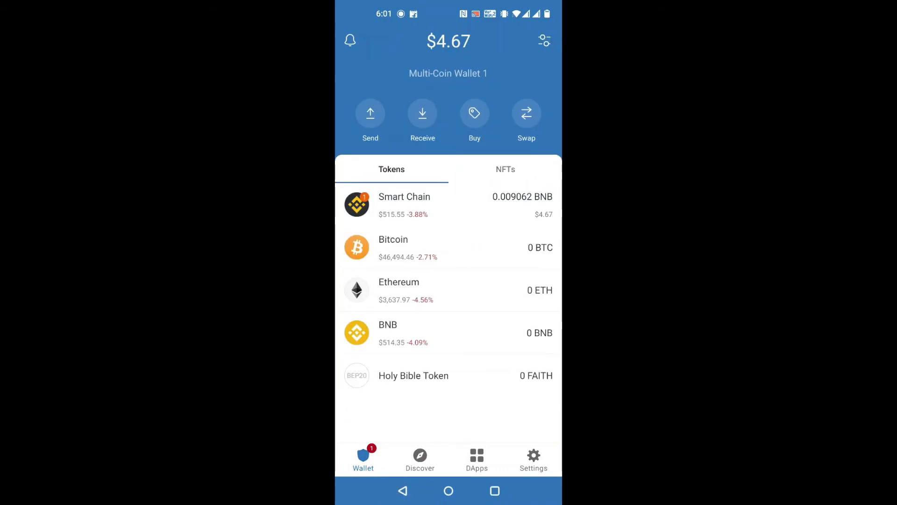
# - Open Holy Bible Token (FAITH) from the Tokens list to view its balance
pyautogui.click(413, 376)
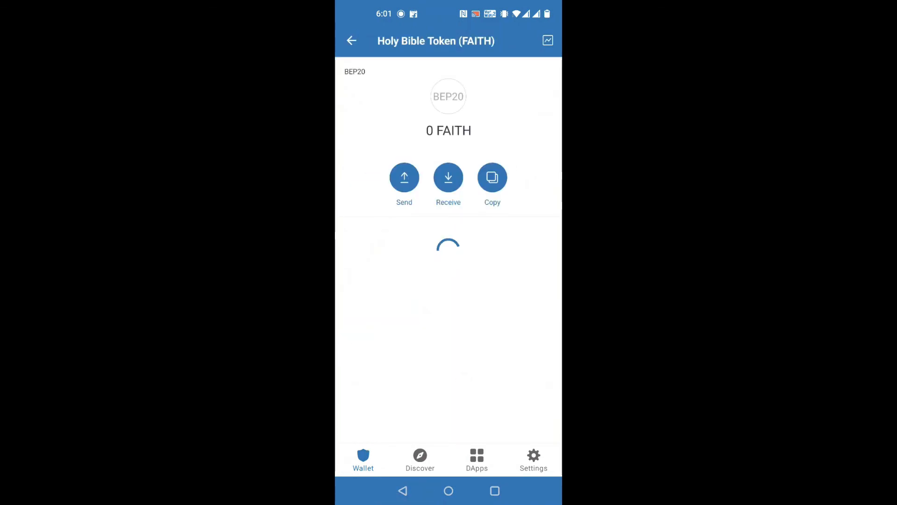